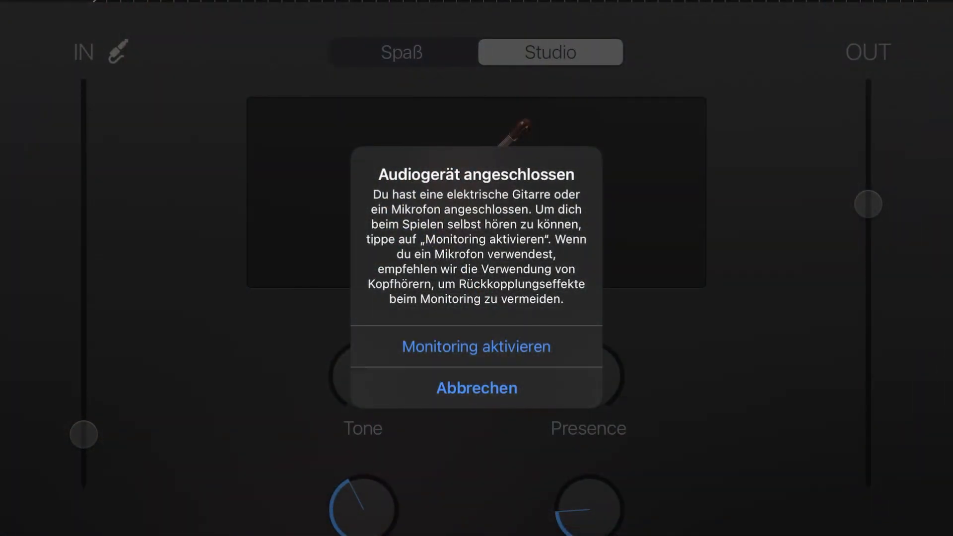
- Enable input monitoring and dismiss the connected-audio-device notice, keeping the Nice Room preset
click(476, 346)
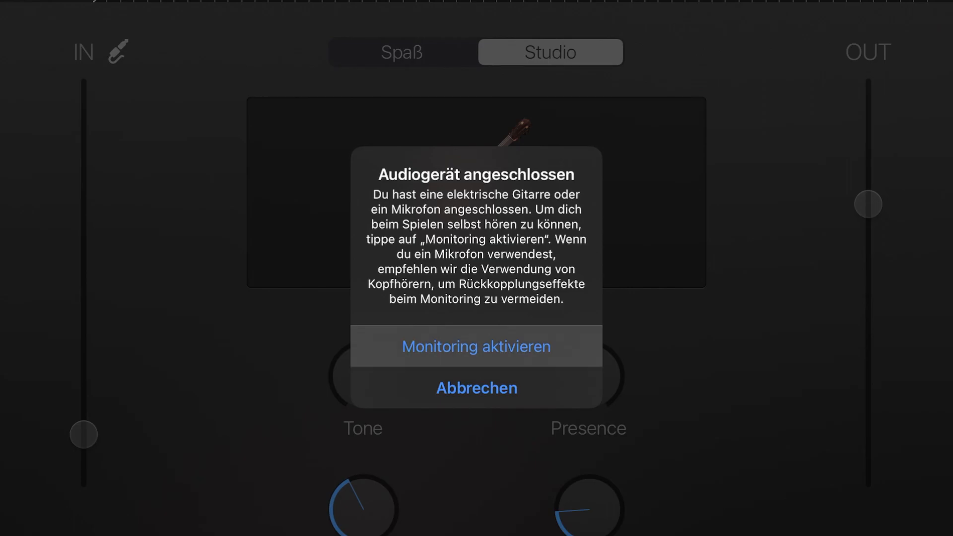
click(475, 388)
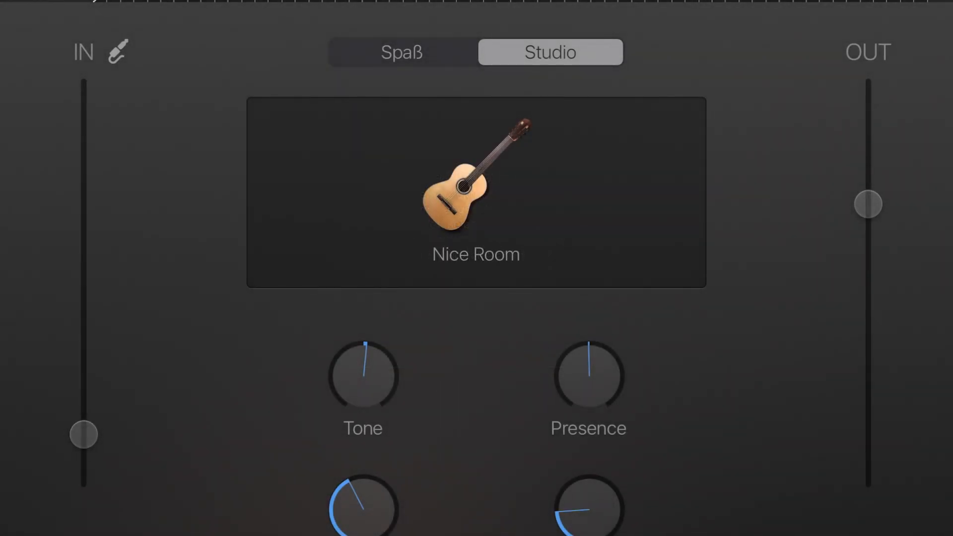